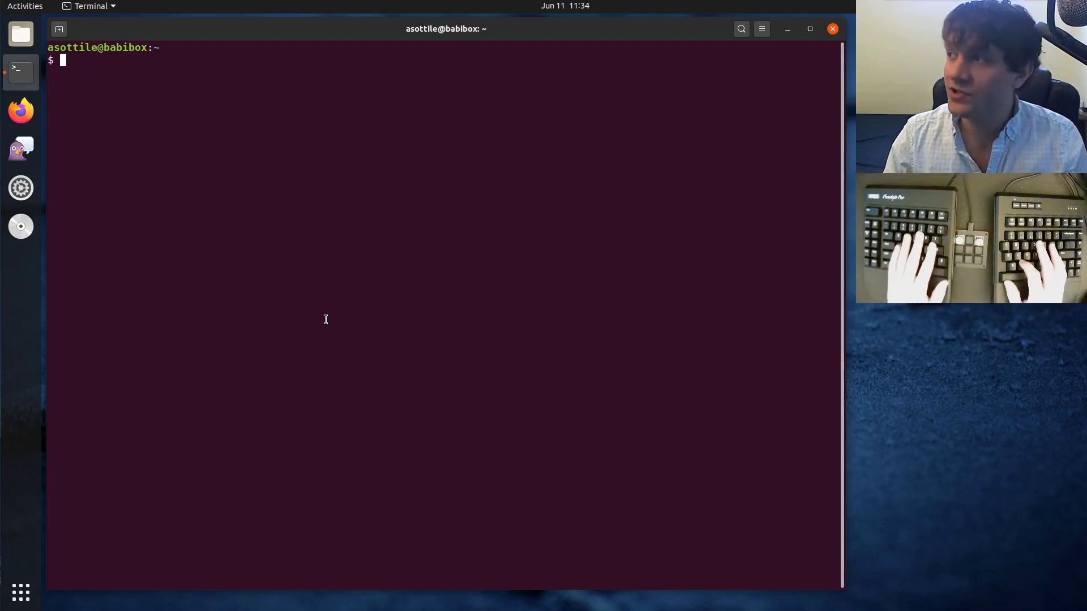
Launch tmux and add a second shell window with Ctrl-b c
text(tmux)
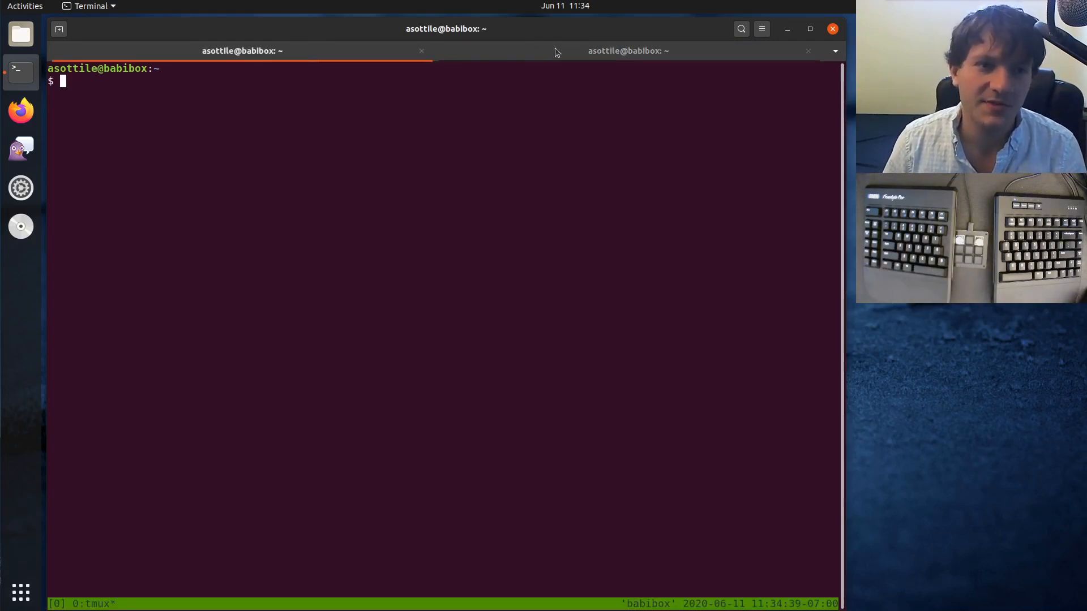
click(627, 50)
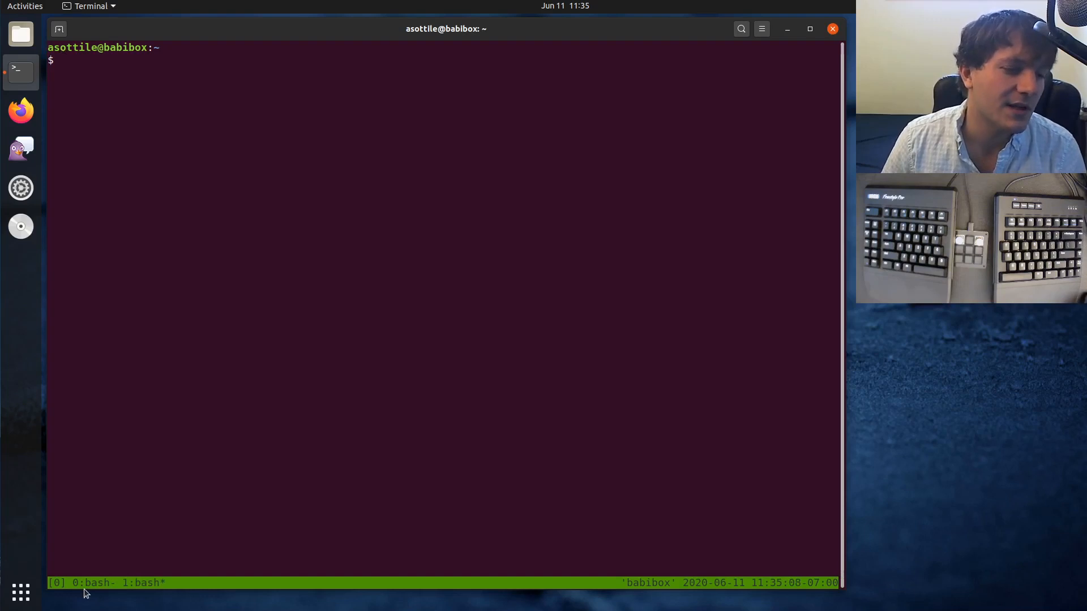
mouse_move(214, 420)
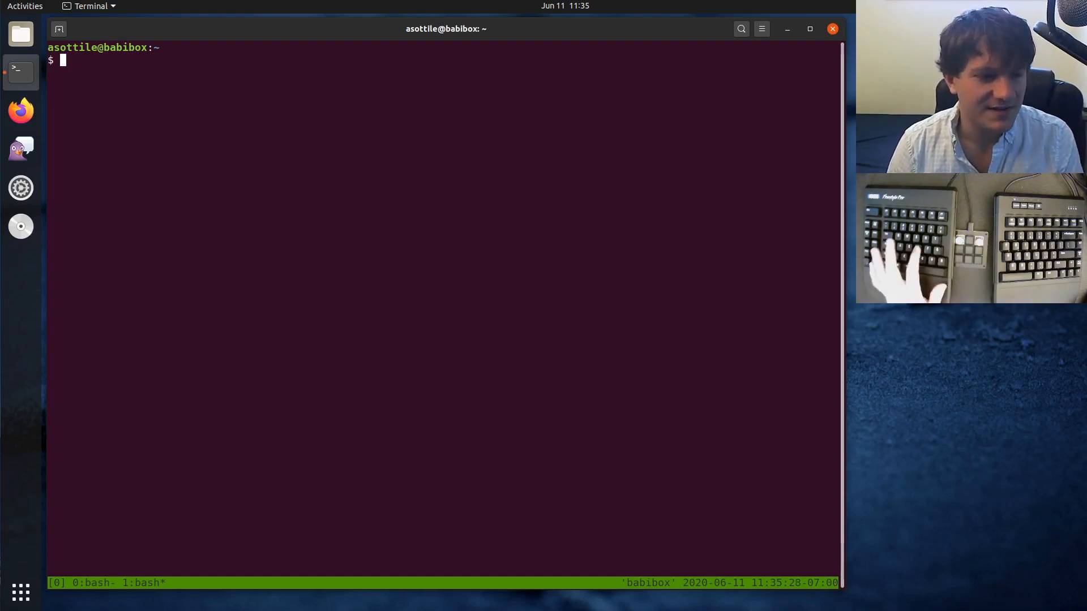
Detach, reattach with tmux attach, and close the second window, leaving one shell
text(tmux)
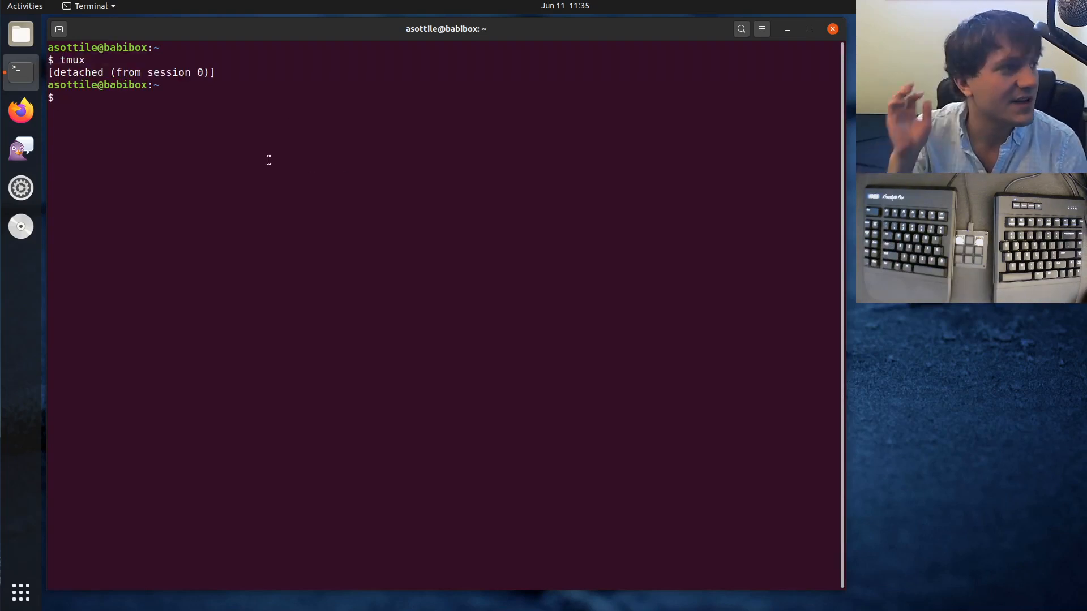
text(tmux)
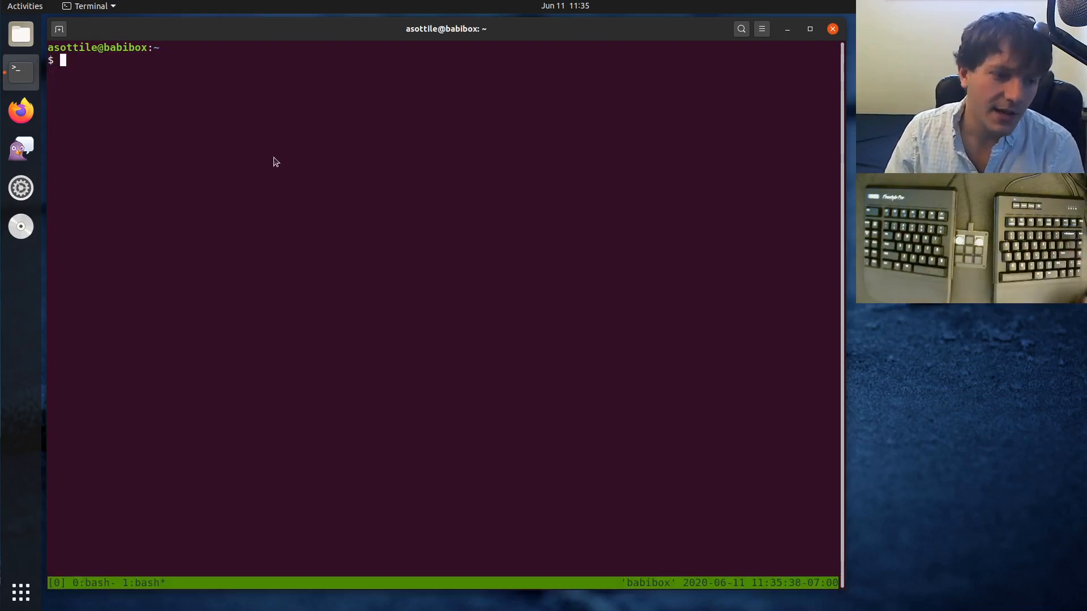
text(echo)
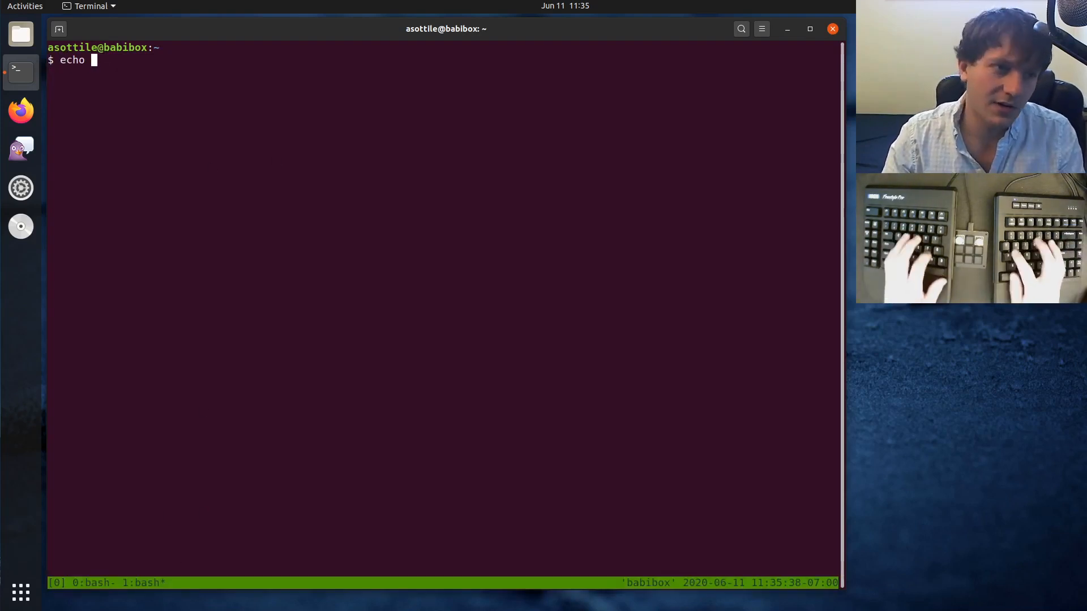
text(hi)
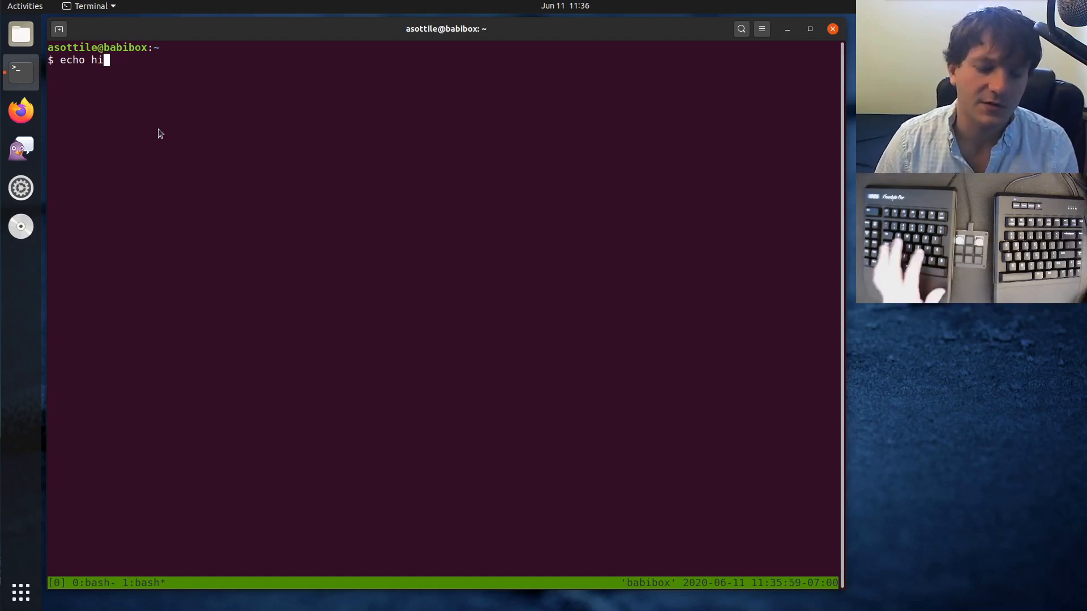
key(ctrl+c)
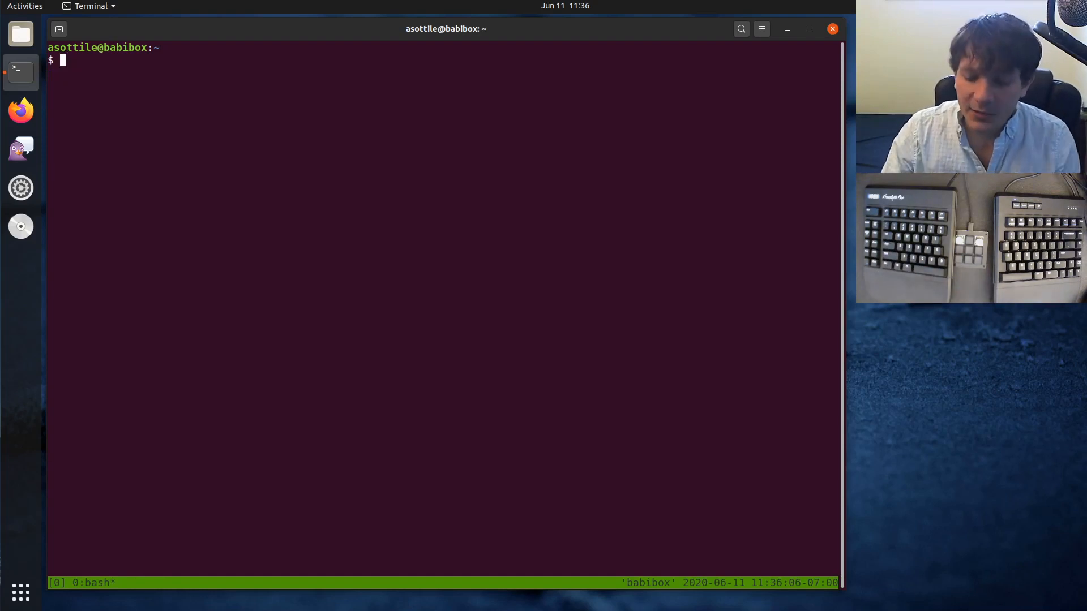
In /tmp/explains, run t.py under python2 (AssertionError) and python3 (OK!)
text(nano t.p)
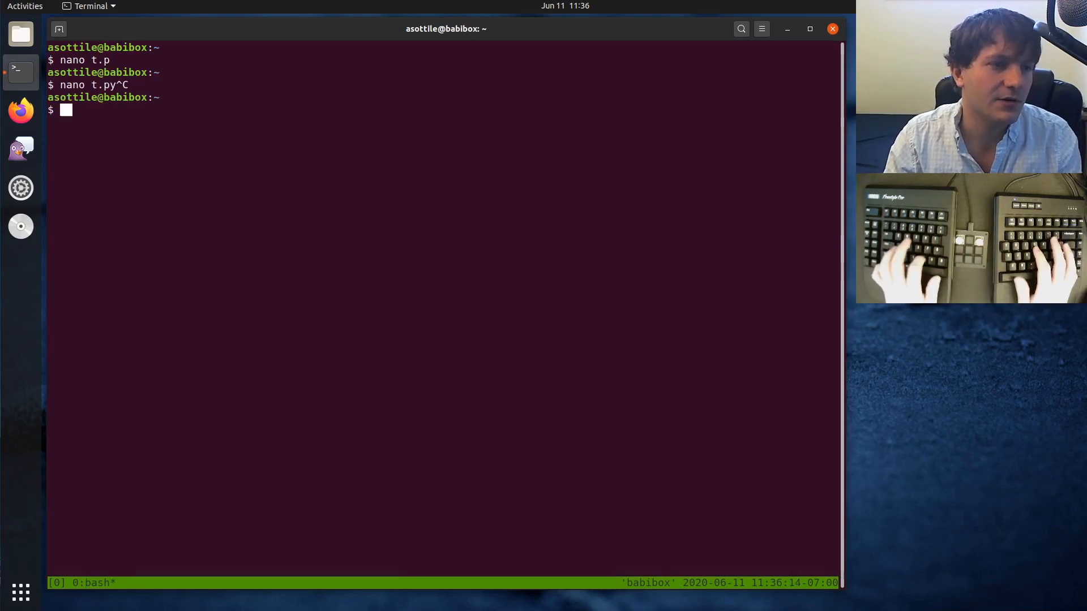
text(cd /tmp/explains/)
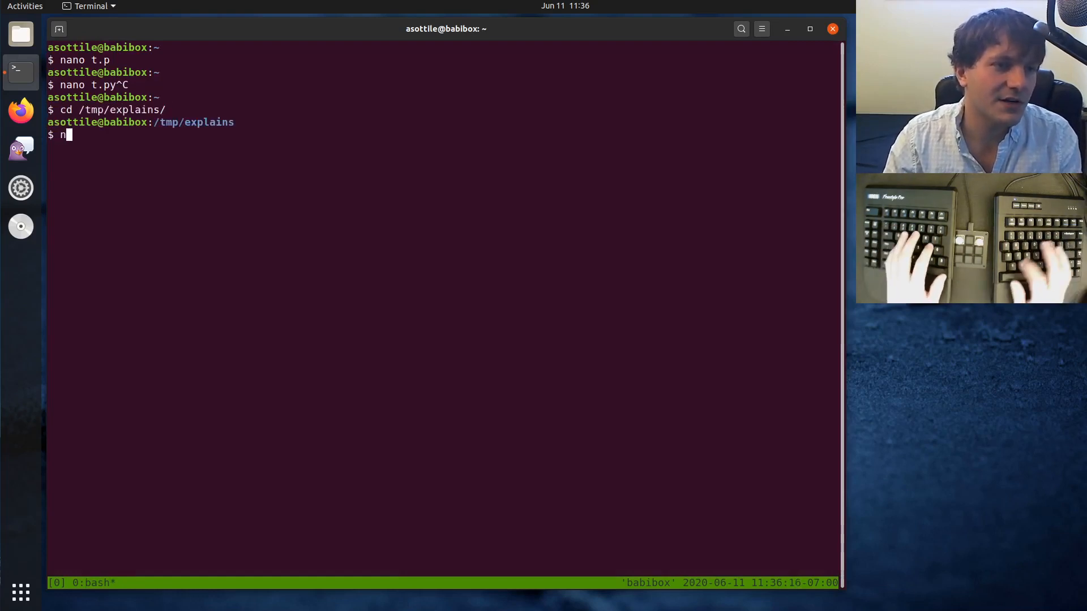
key(Return)
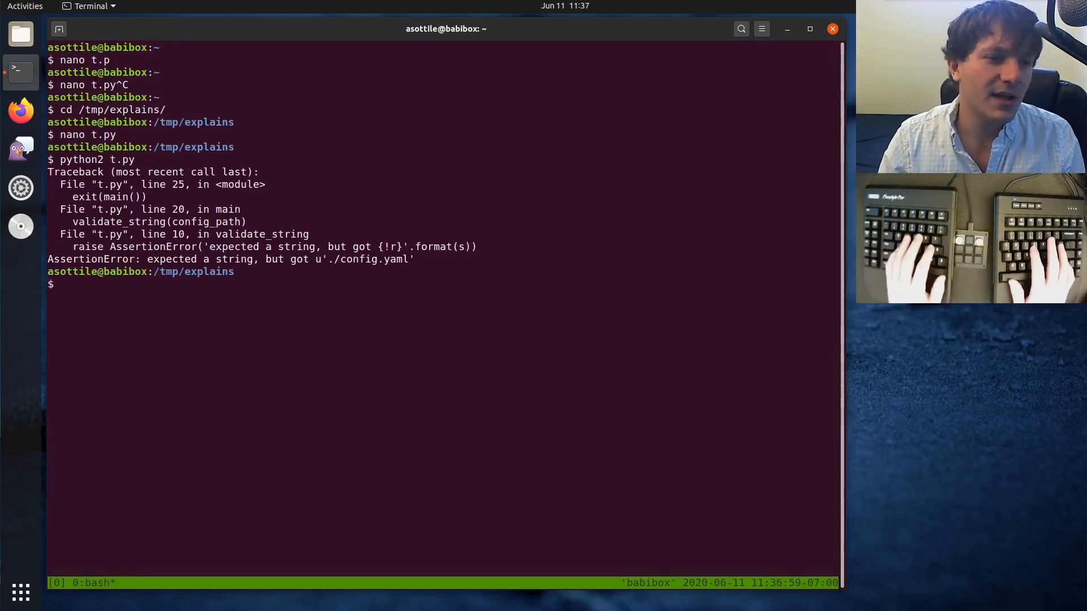
text(python2 t.py)
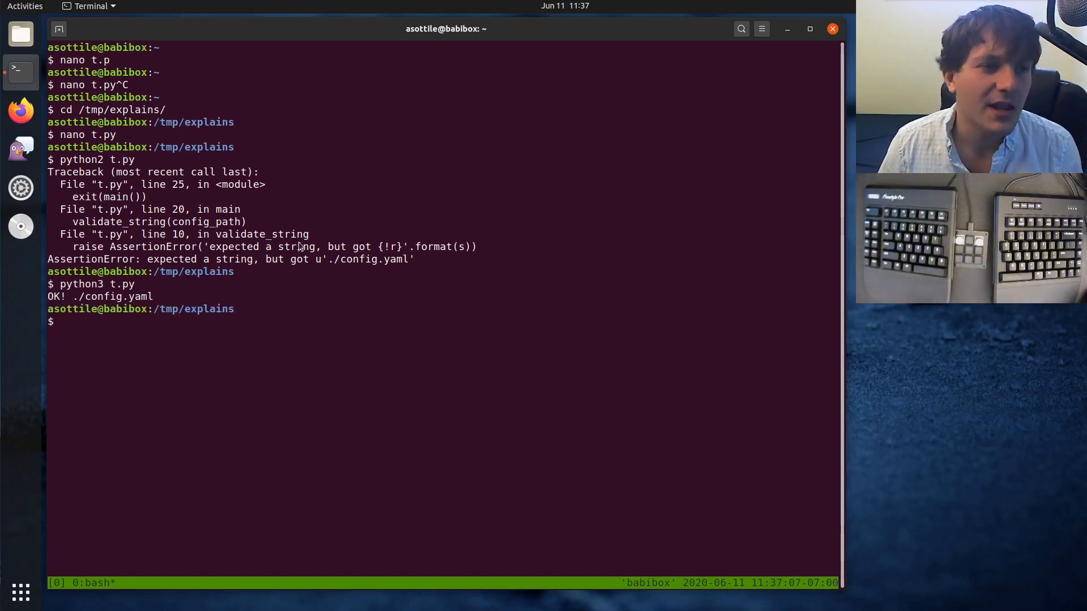
text(reset)
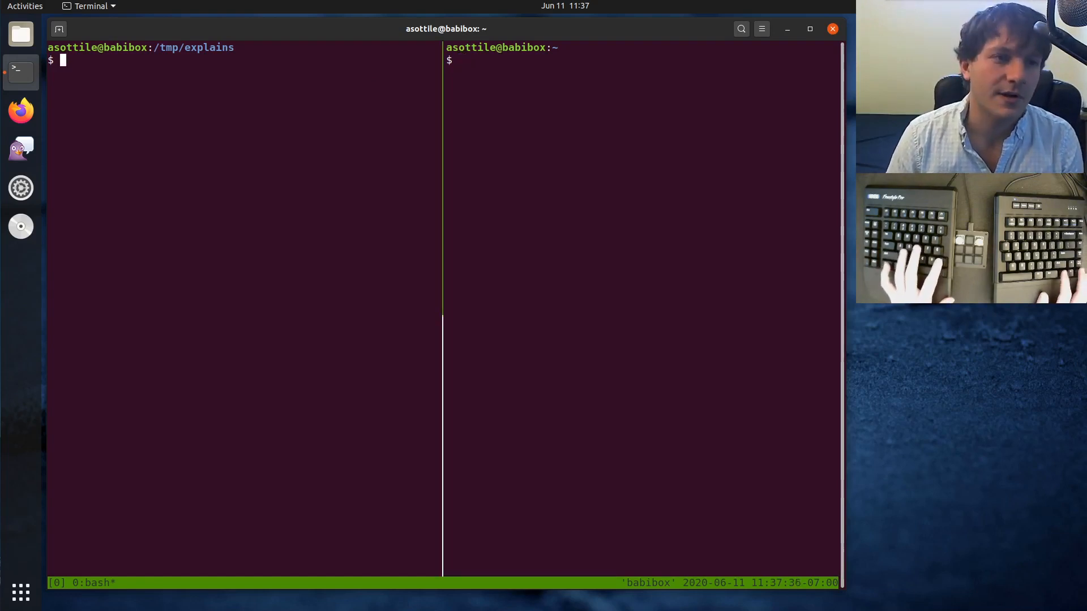
Split the window vertically and cd the right pane into /tmp/explains
text(vf)
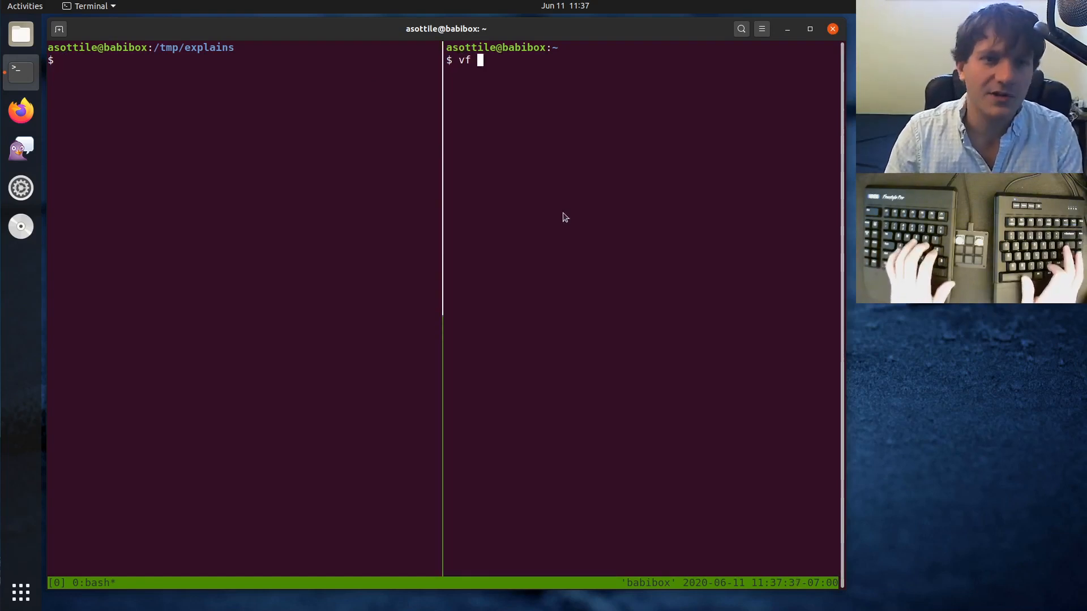
text(cd /tmp/er)
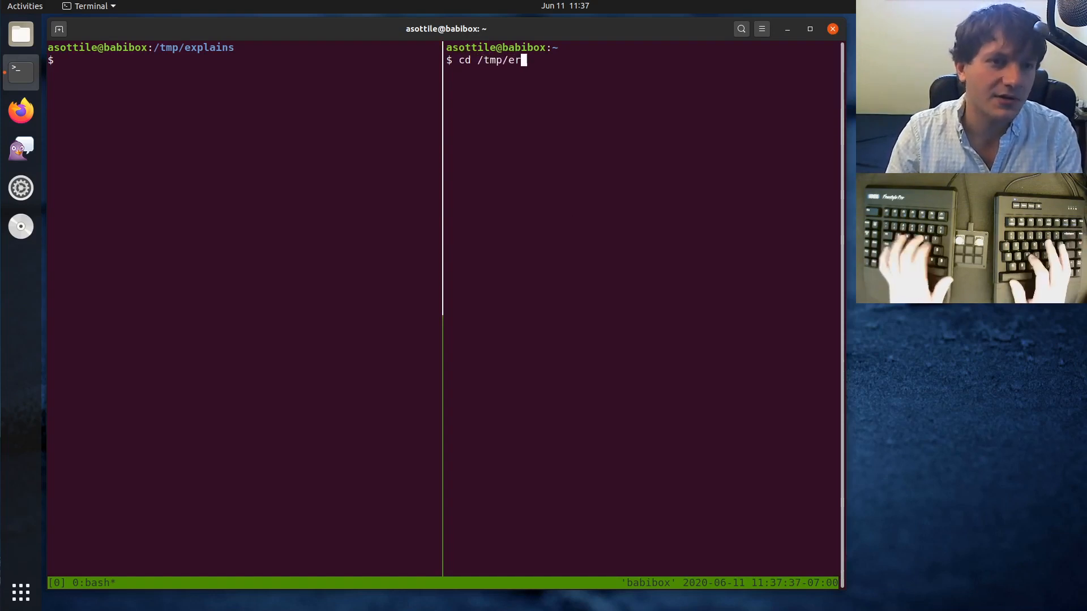
key(Return)
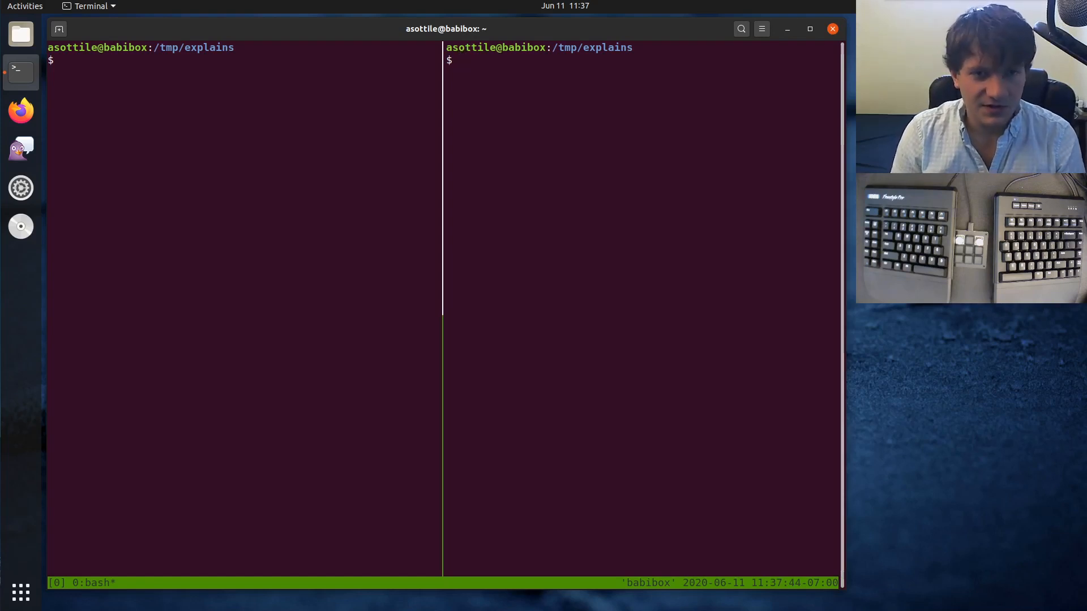
Add 'import pdb; pdb.set_trace()' above the config_path line in t.py and save
text(nano)
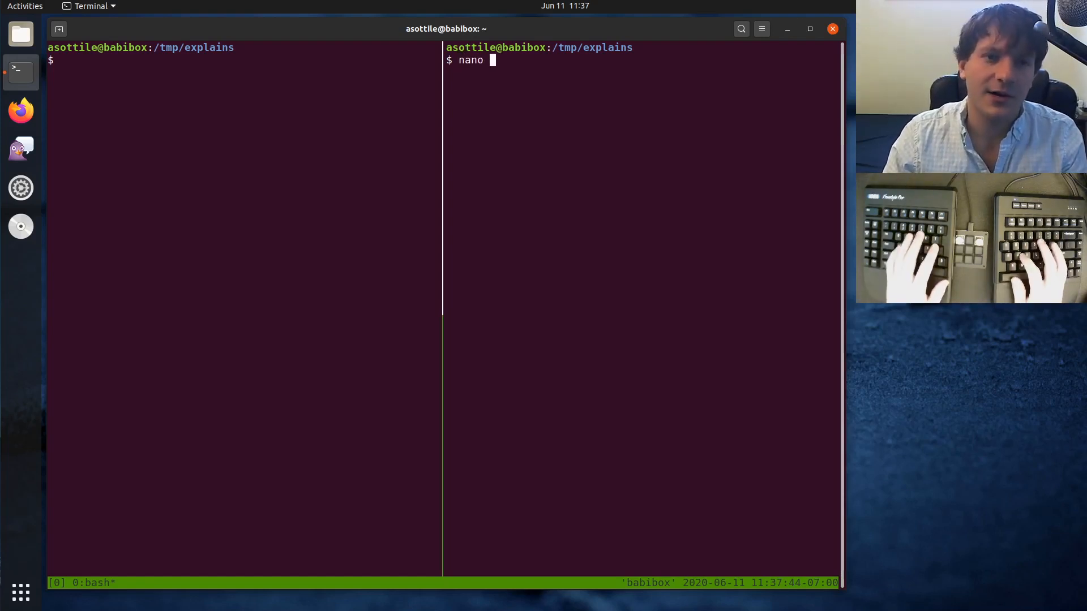
key(Return)
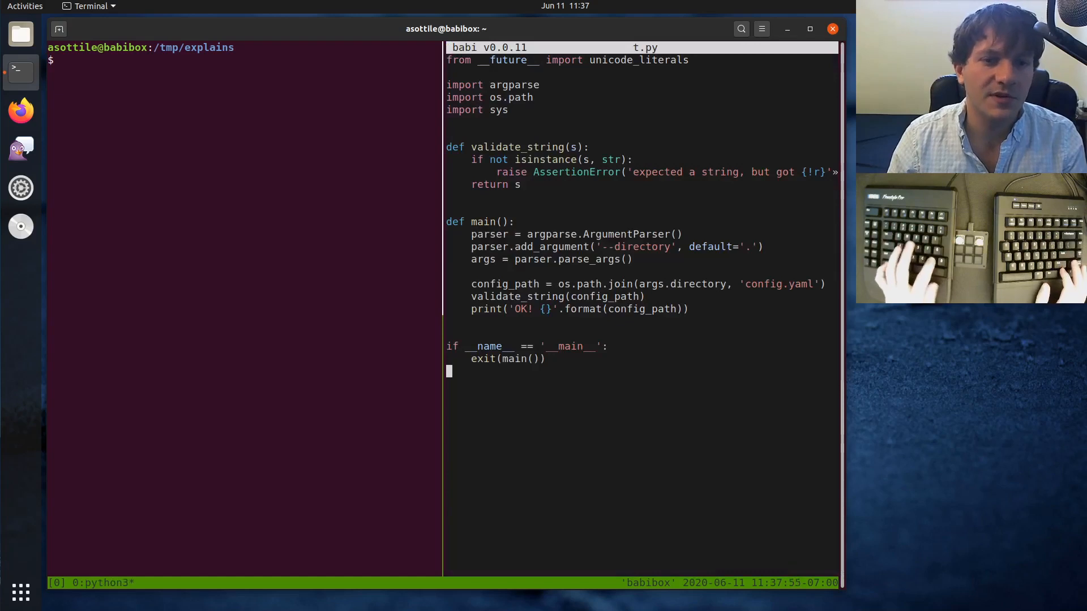
text(breakpoint()
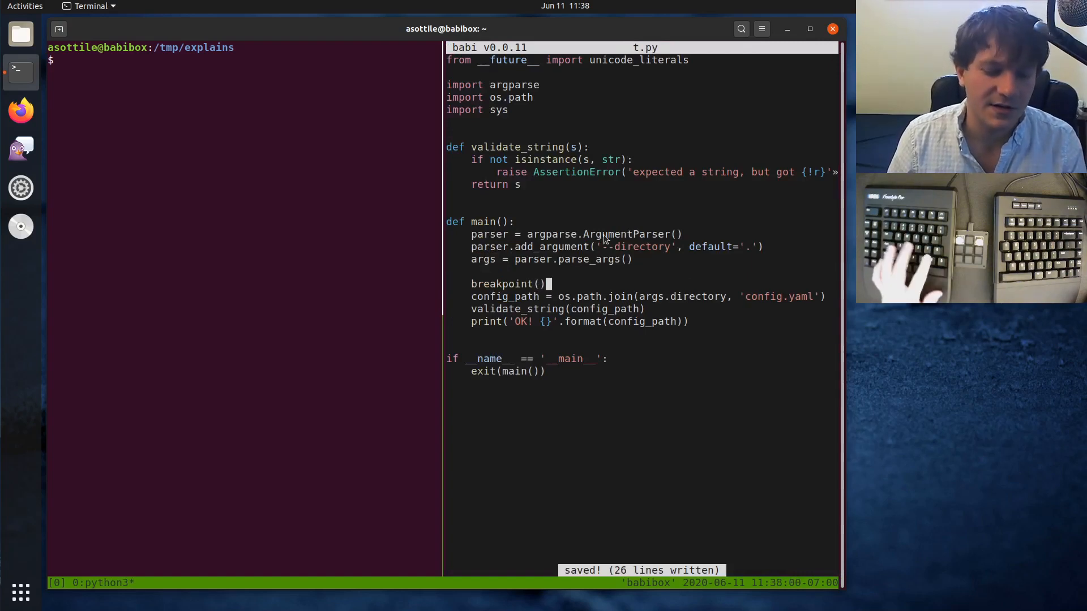
text(import pdb; pdb.set_trace()
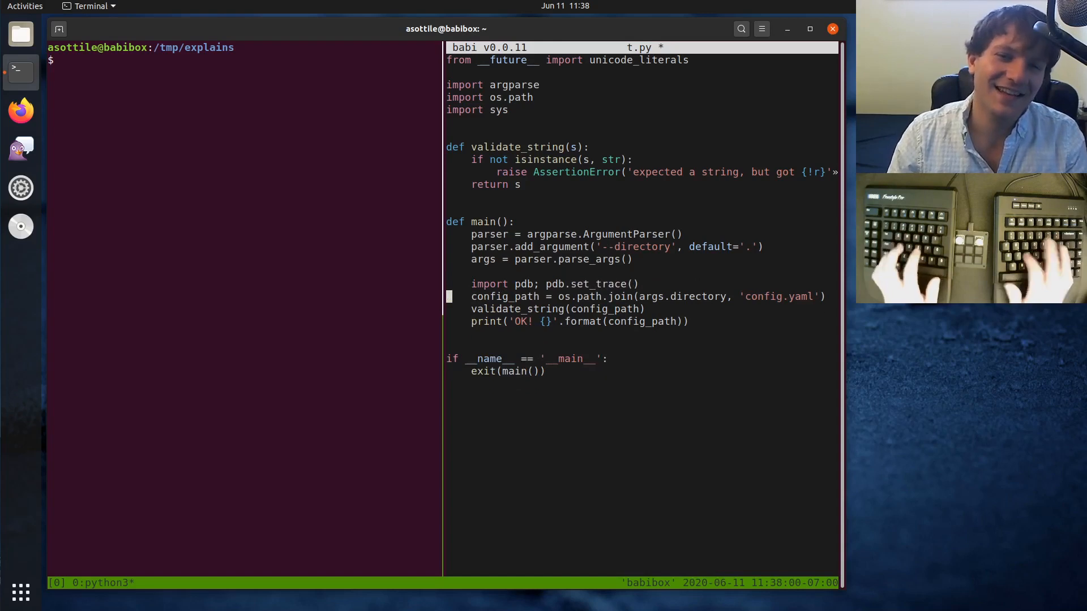
key(ctrl+s)
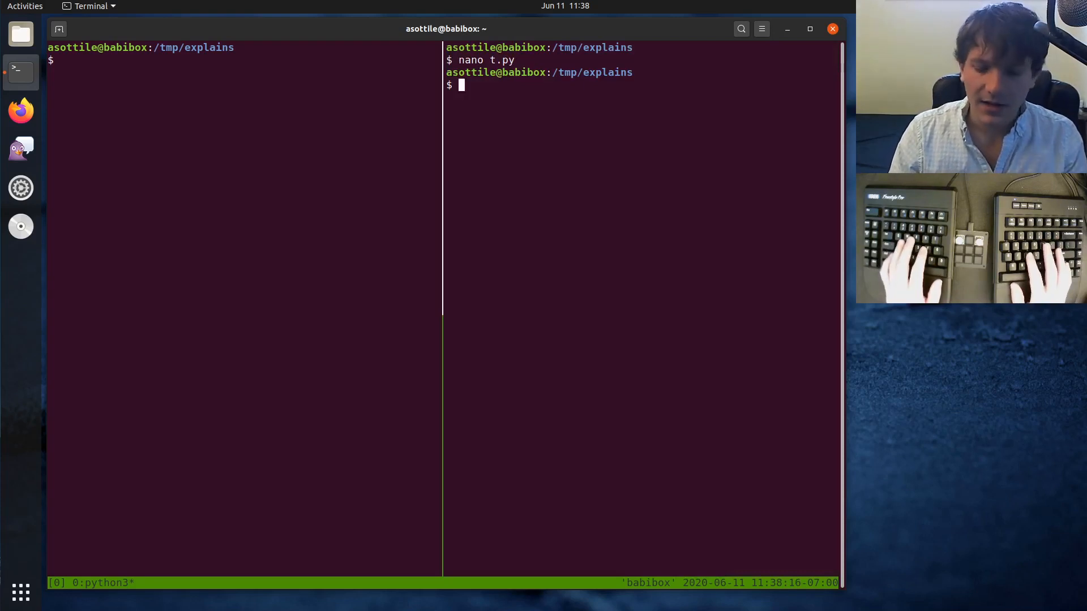
Run python2 t.py in the left pane and python3 t.py in the right pane
text(python3 t.p)
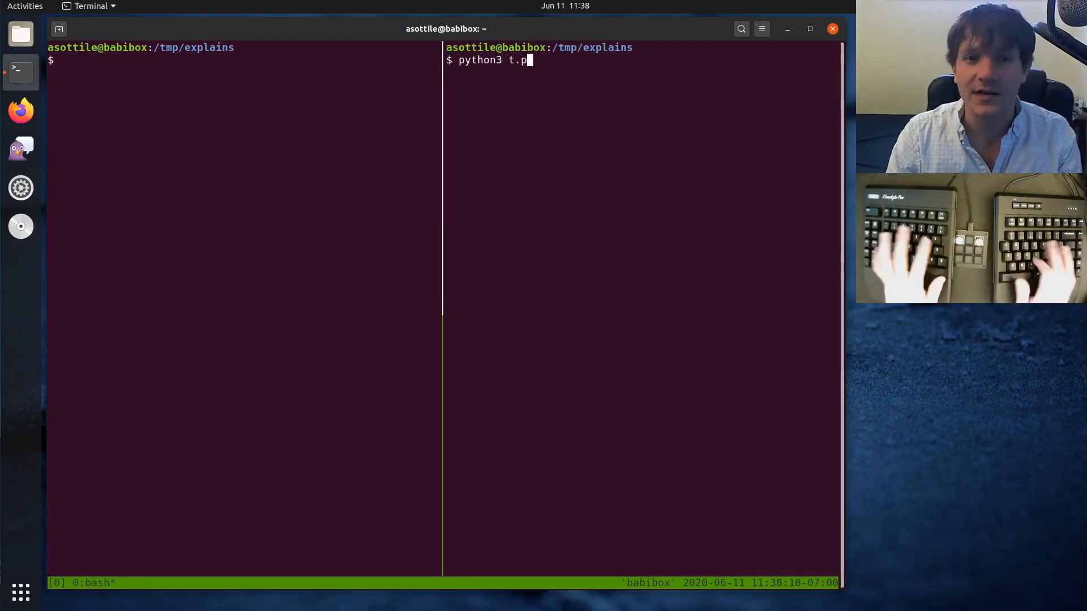
key(Return)
text(python2 t.py)
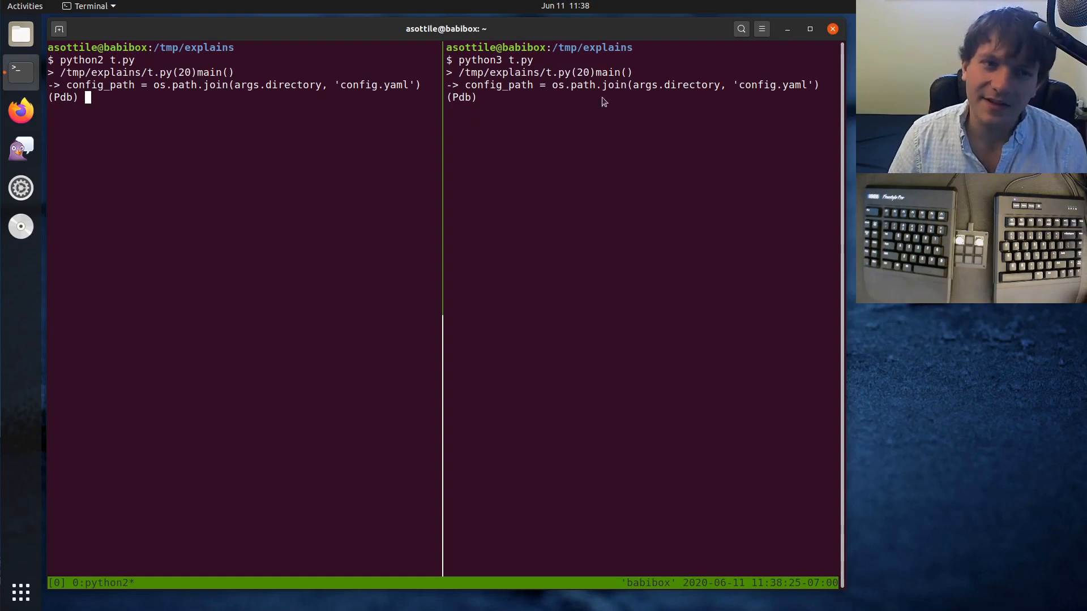
mouse_move(534, 123)
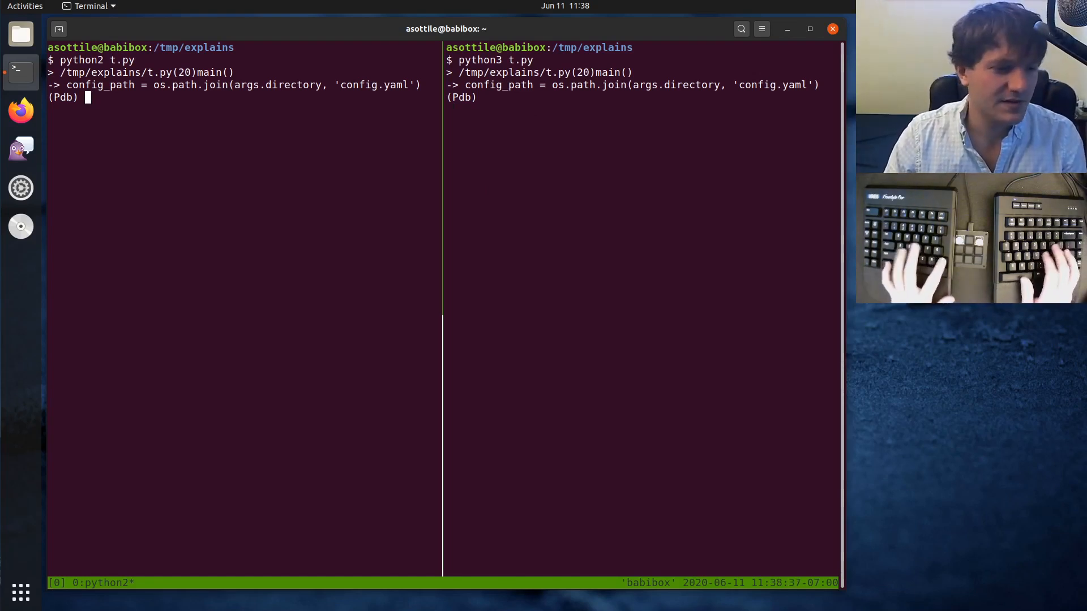
Turn on tmux synchronize-panes with :setw synchronize-panes
text(:set)
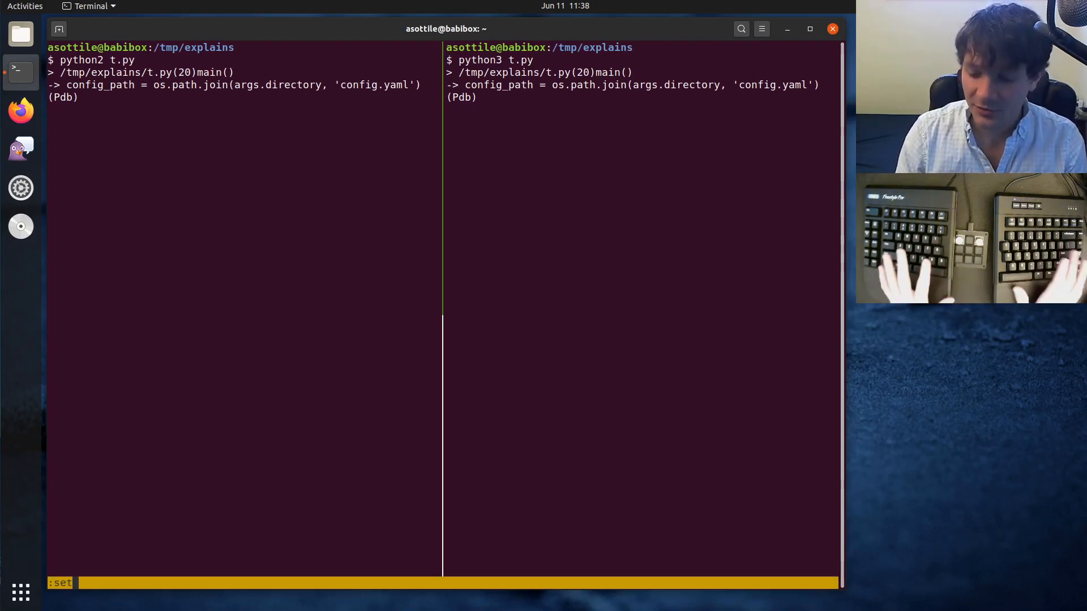
text(w)
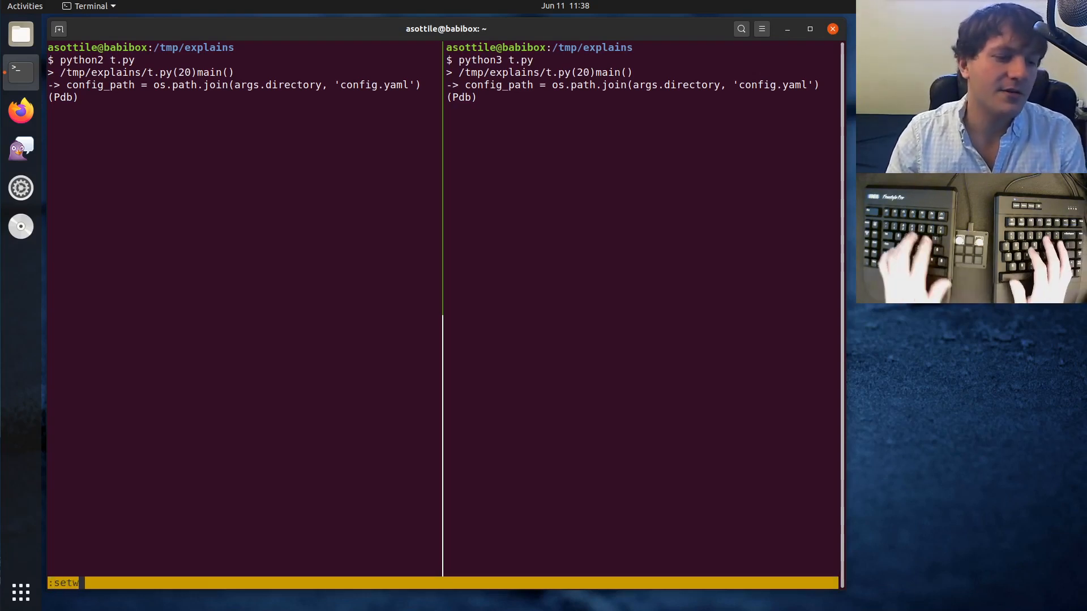
text(synchronize-panes)
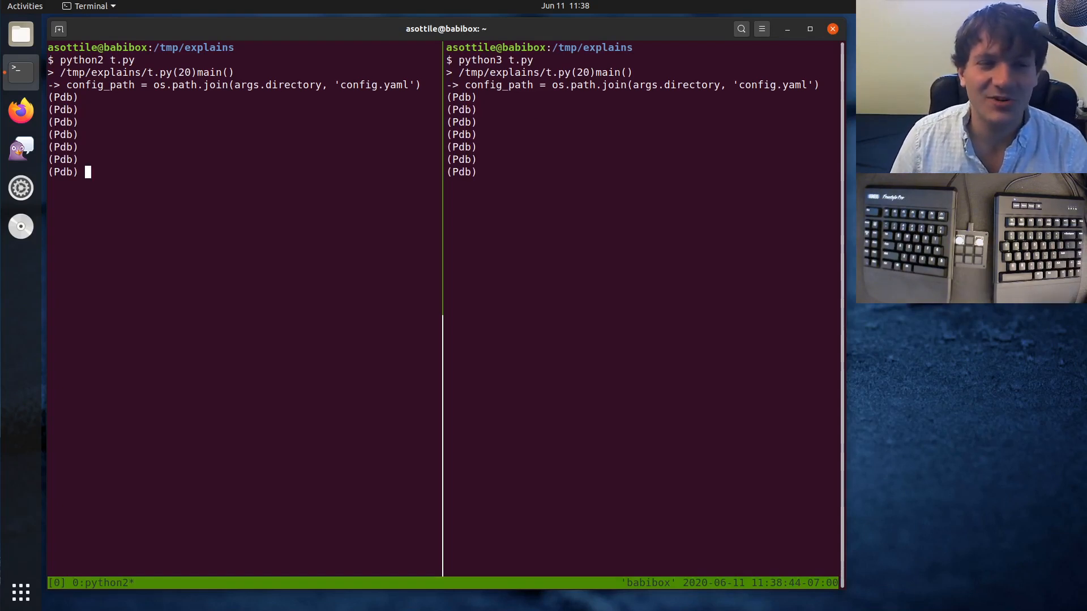
mouse_move(589, 59)
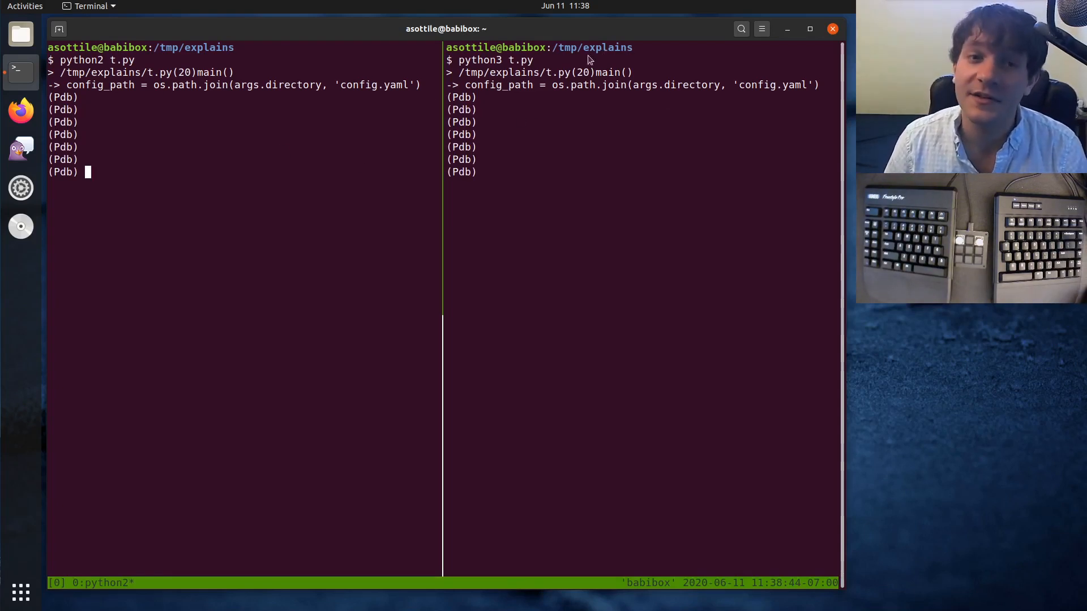
Enter 'list' at the synchronized (Pdb) prompts to show code around line 20
text(list)
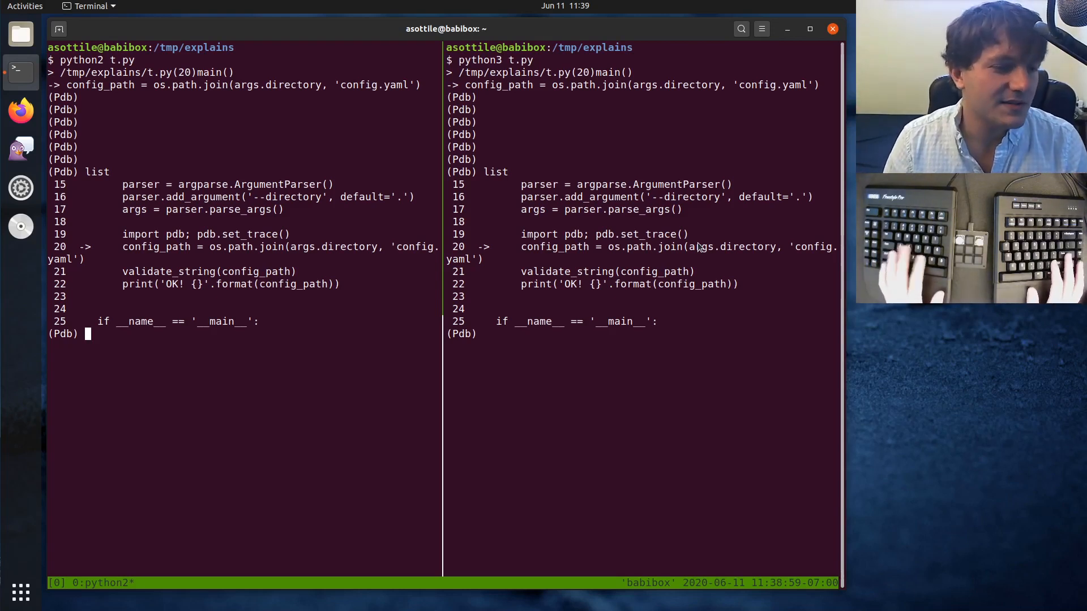
Step into os.path.join, return from it, then step into validate_string in both debuggers
text(s)
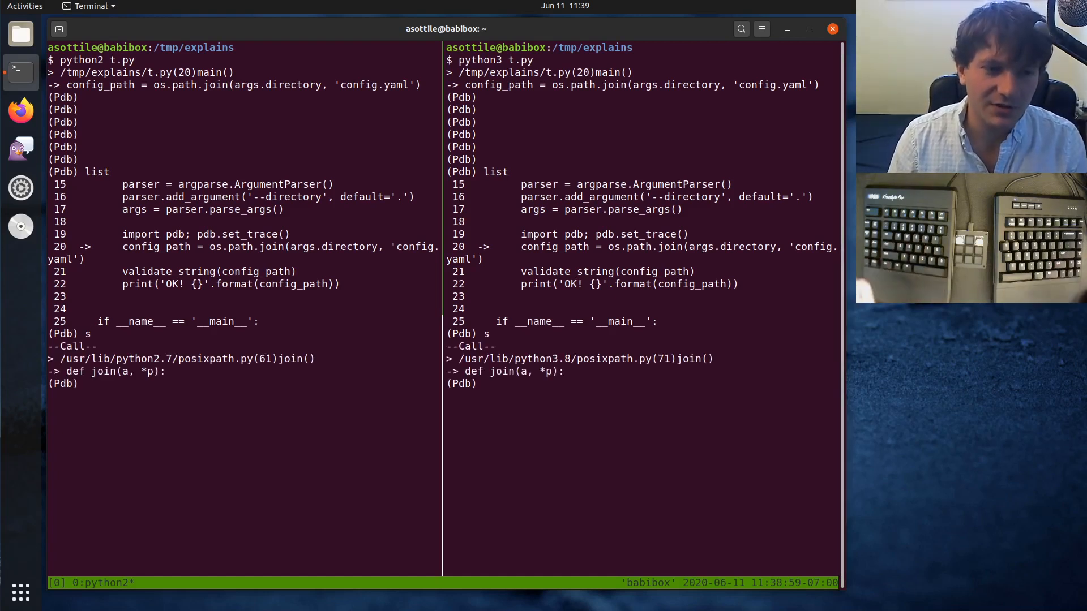
text(r)
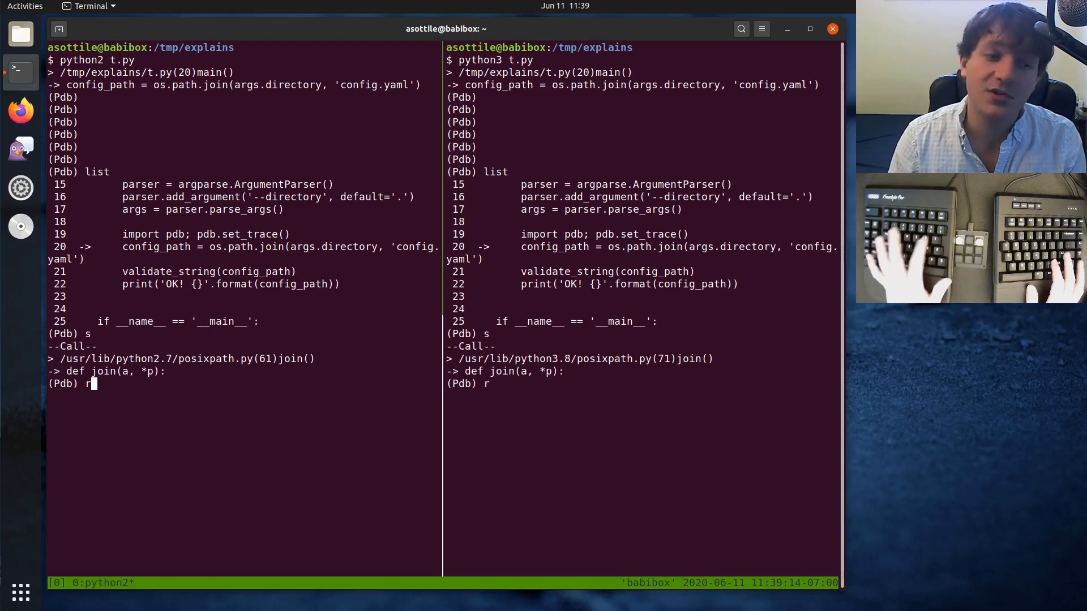
key(Return)
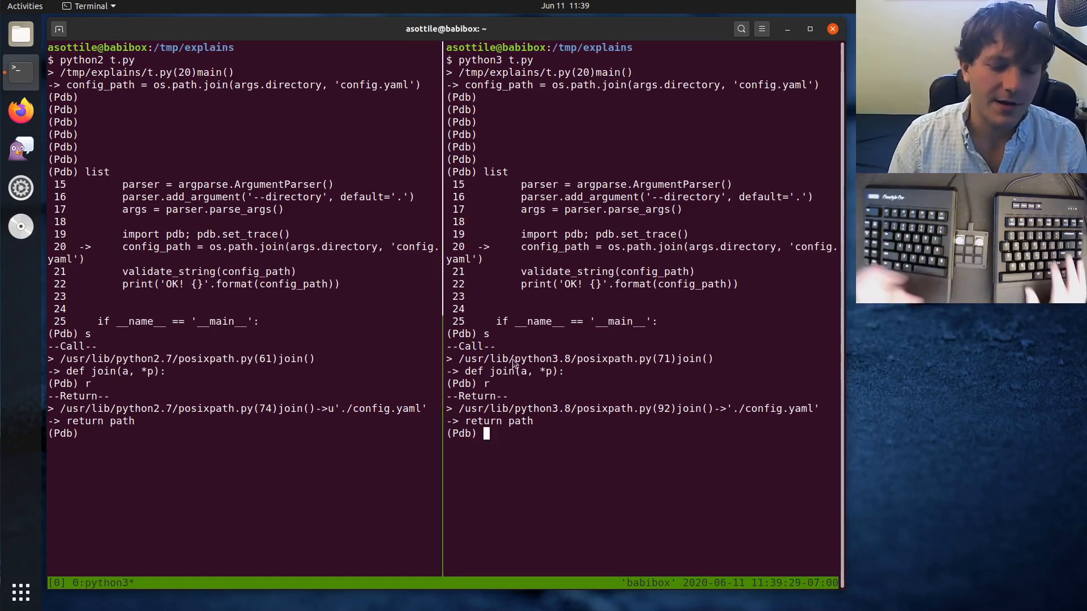
text(s)
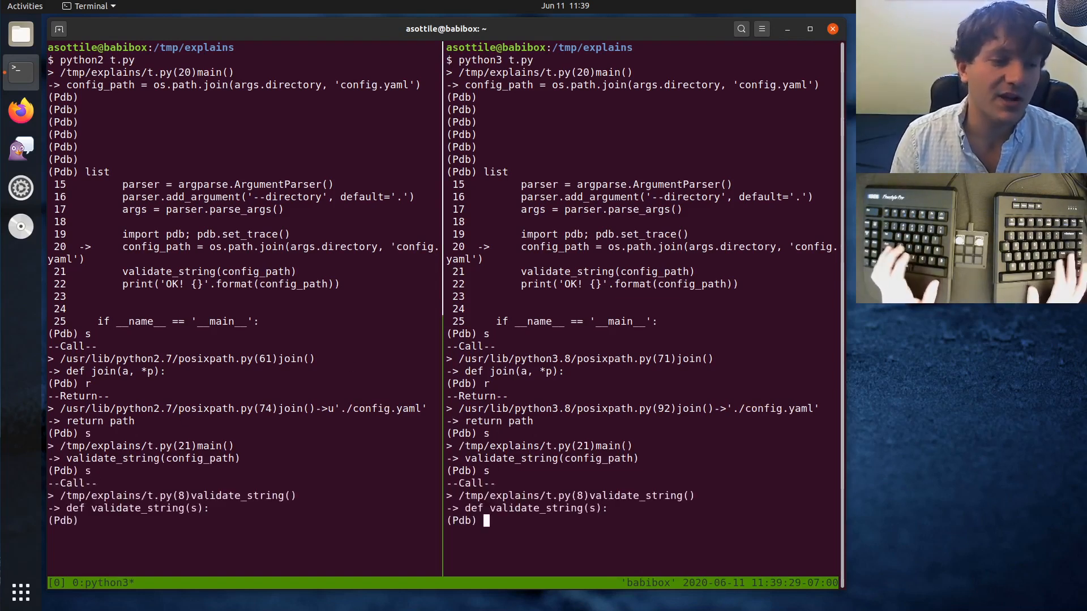
text(s)
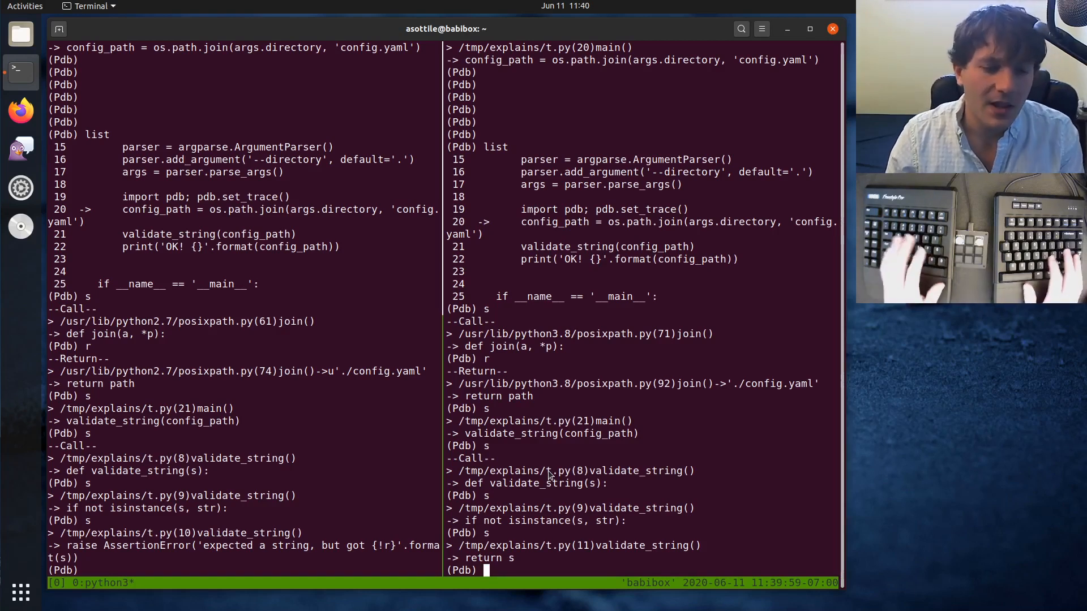
Continue both runs with c: Python 2 raises AssertionError, Python 3 prints 'OK! ./config.yaml'
text(c)
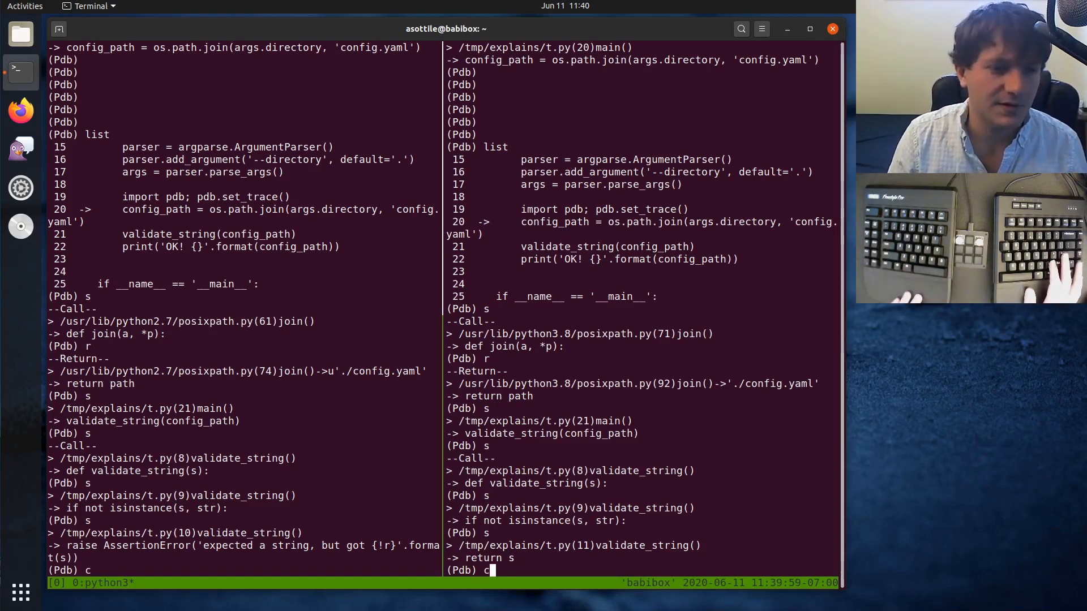
key(Return)
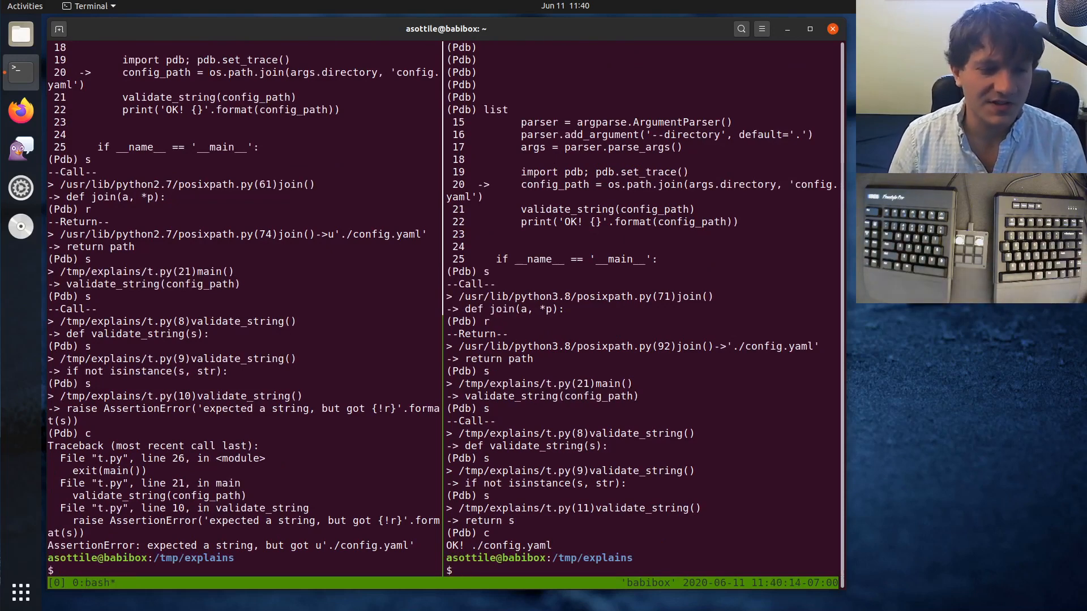
text(nano t.py)
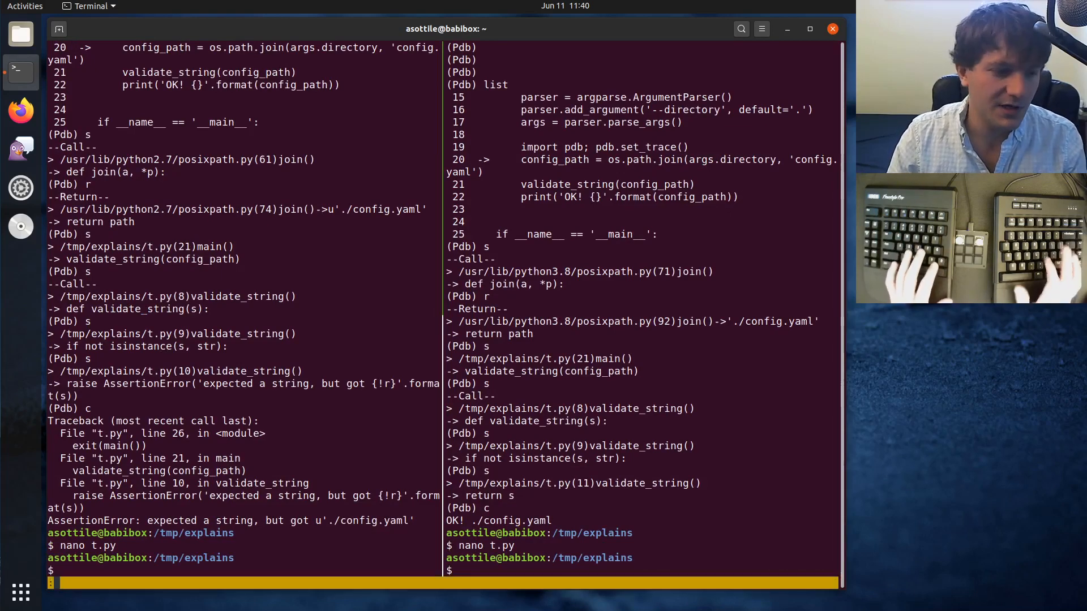
Toggle off tmux synchronize-panes with setw synchronize-panes so keystrokes stop mirroring
text(setw synchronize-panes)
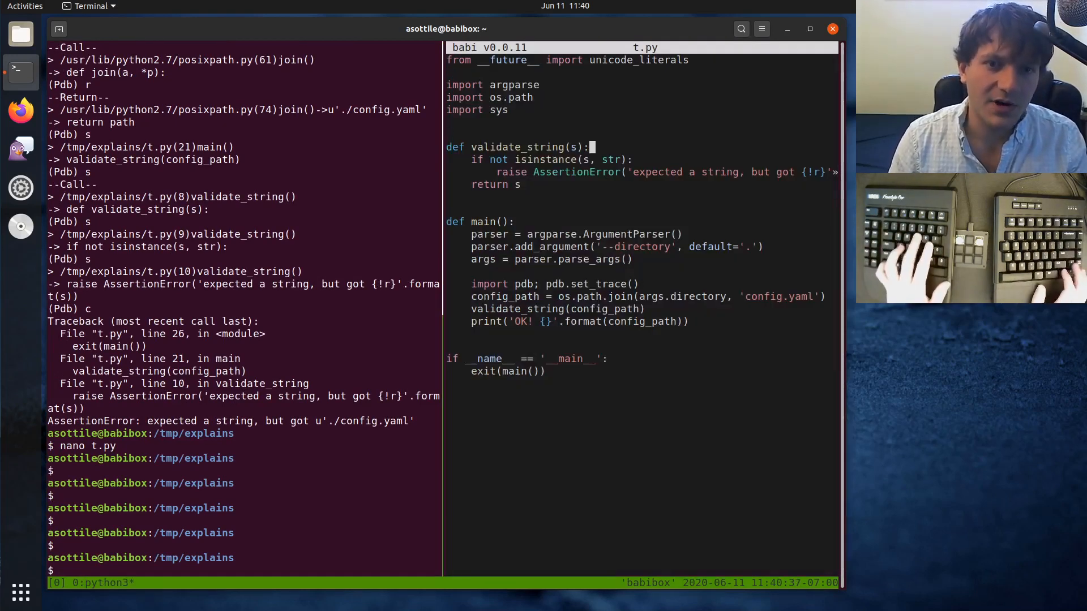
Change validate_string's check to isinstance(s, (type(u''), str)), save t.py, and enter python2 in the left pane
text(type(u''),)
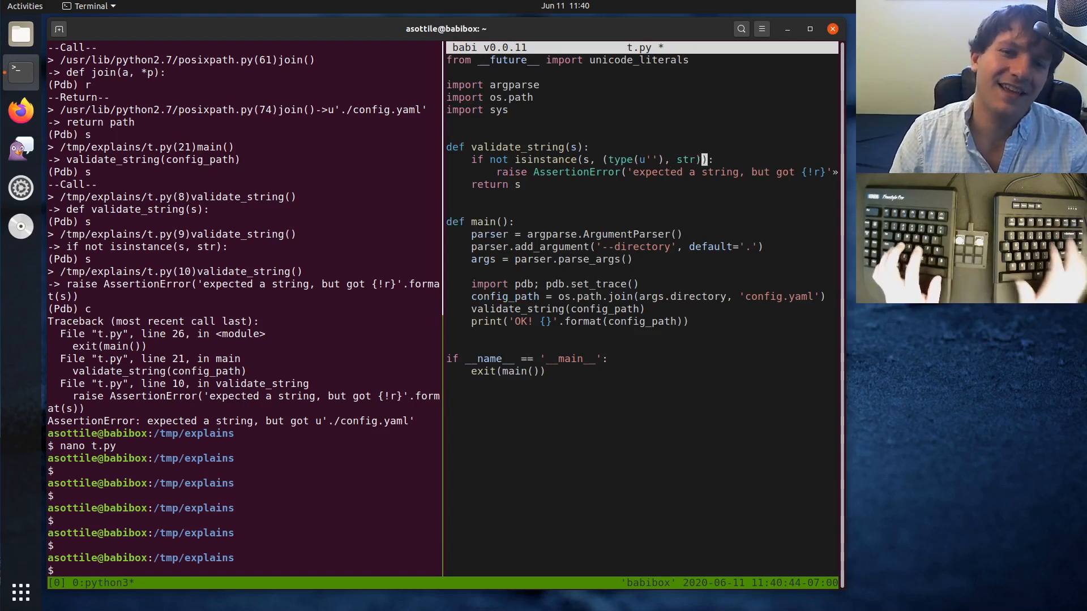
key(ctrl+s)
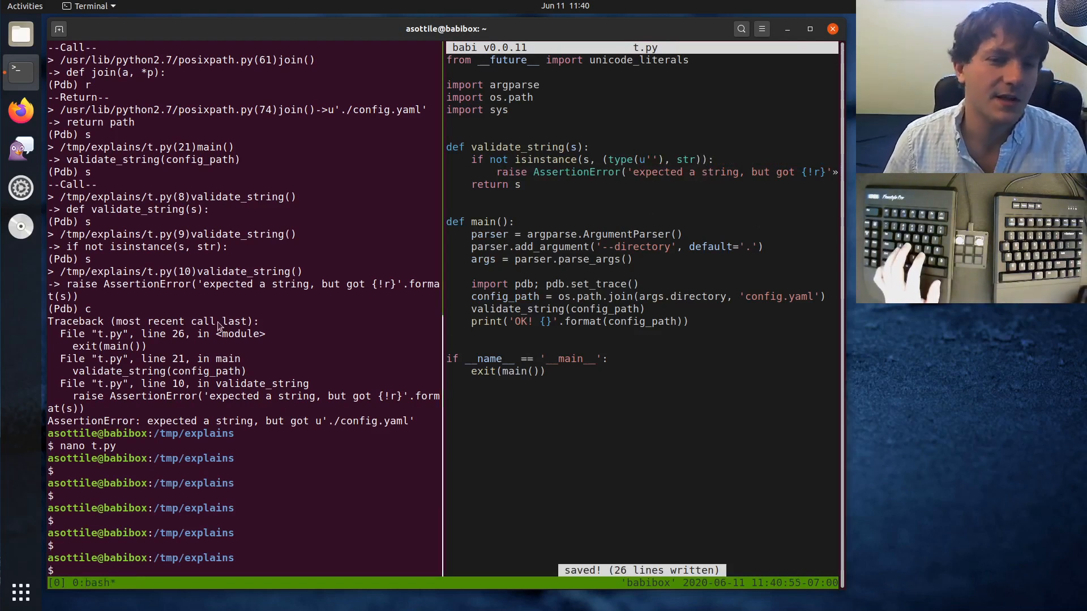
text(python2)
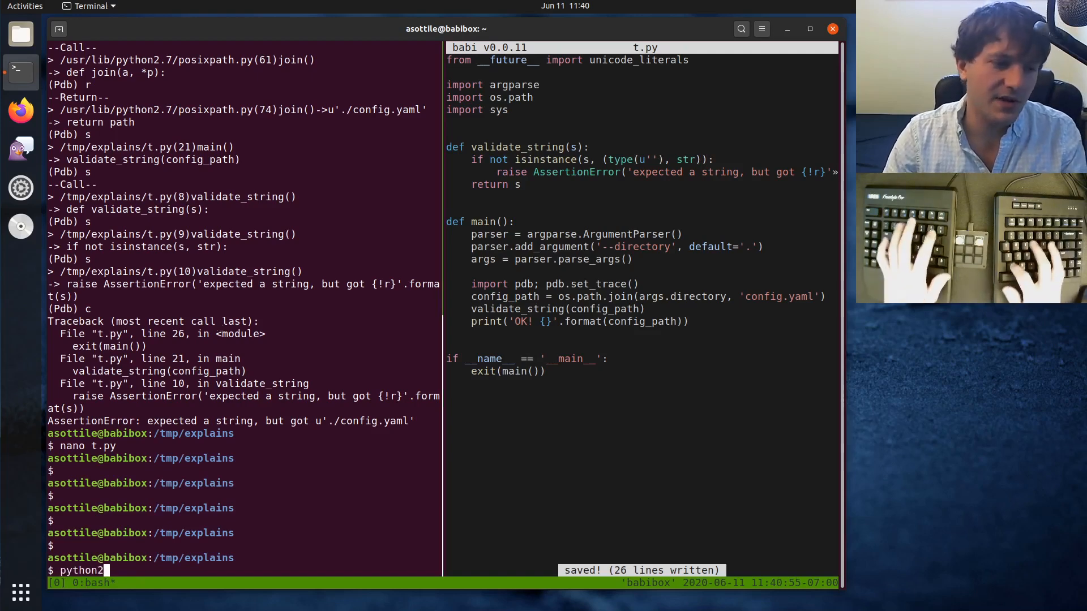